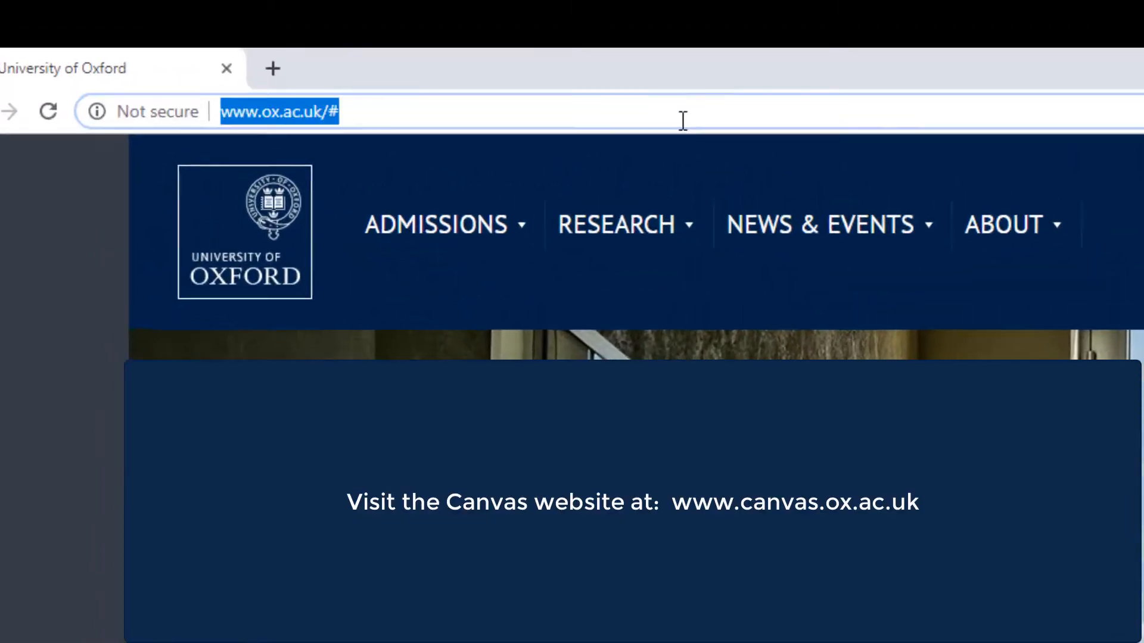
pyautogui.write('www.bbc.co.uk')
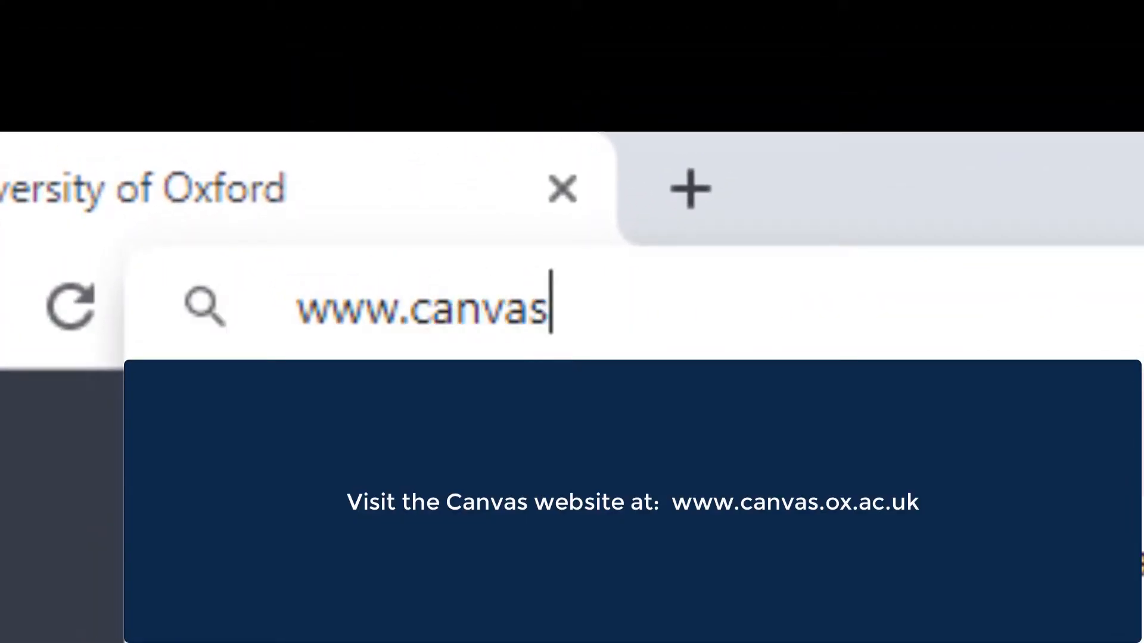
pyautogui.write('.ox.ac.uk')
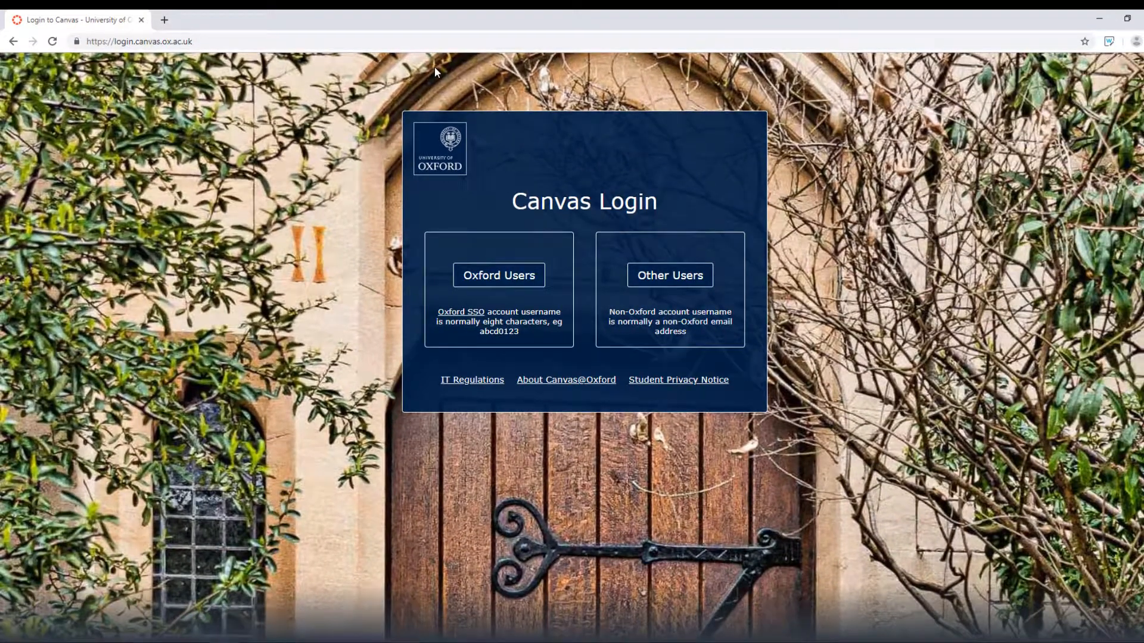
pyautogui.moveTo(479, 137)
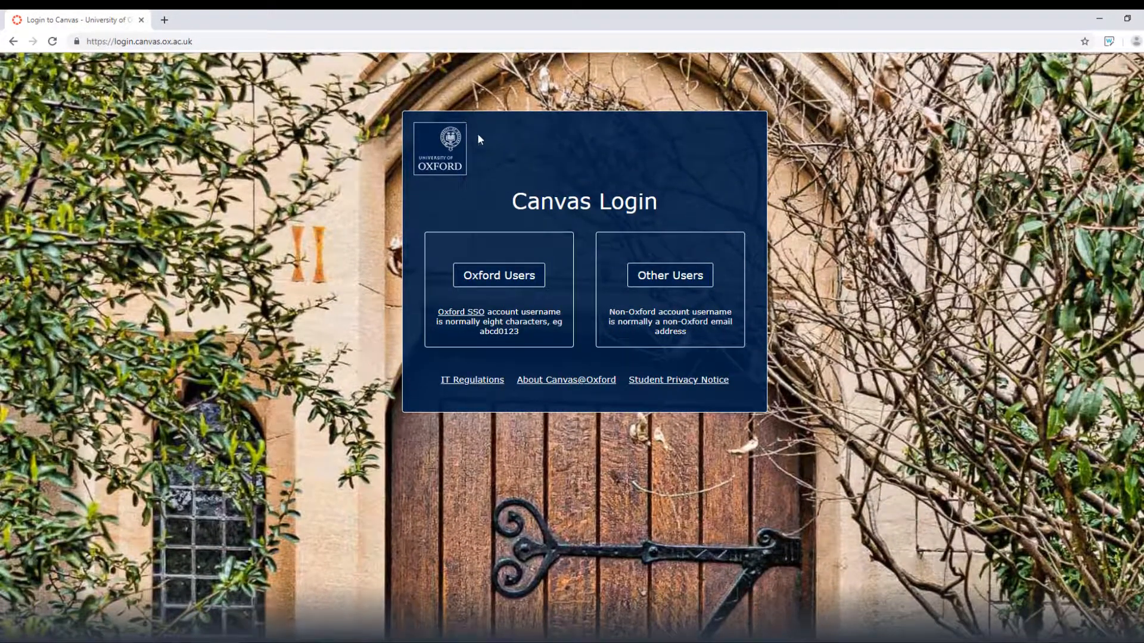
pyautogui.moveTo(499, 275)
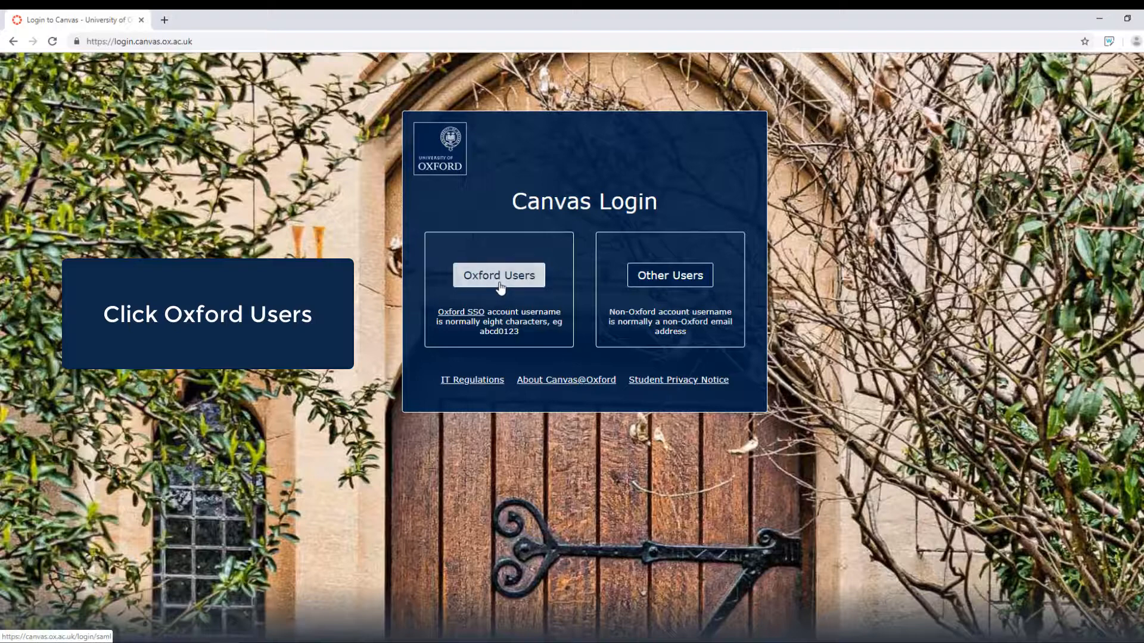
# - Log in as an Oxford user with username and password, confirming the Shibboleth single sign-on
pyautogui.click(500, 275)
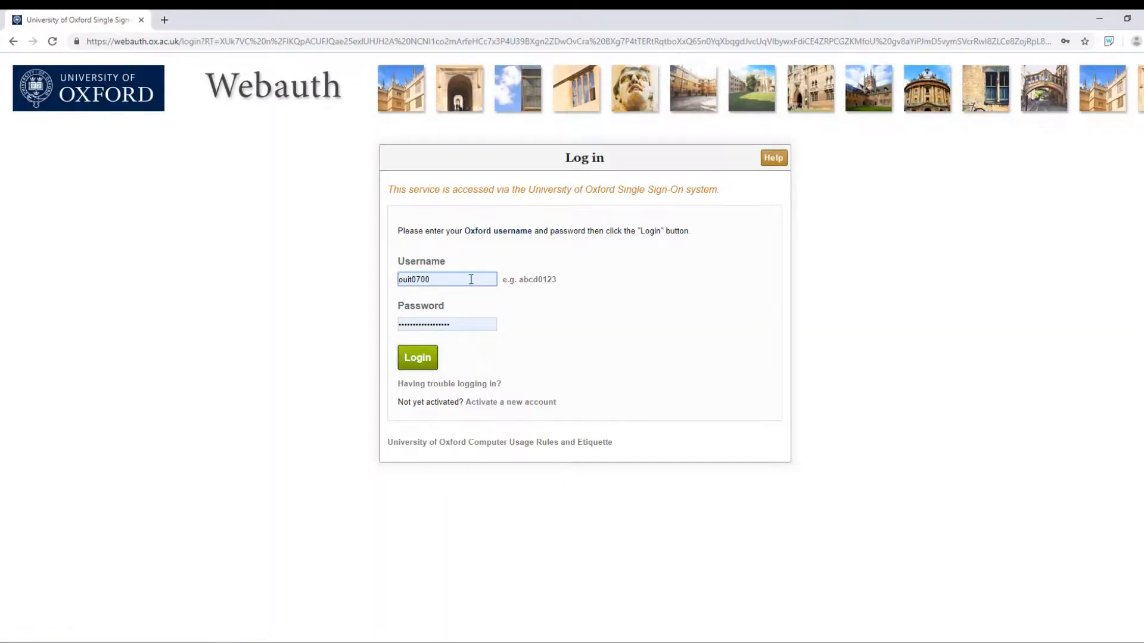
pyautogui.click(447, 279)
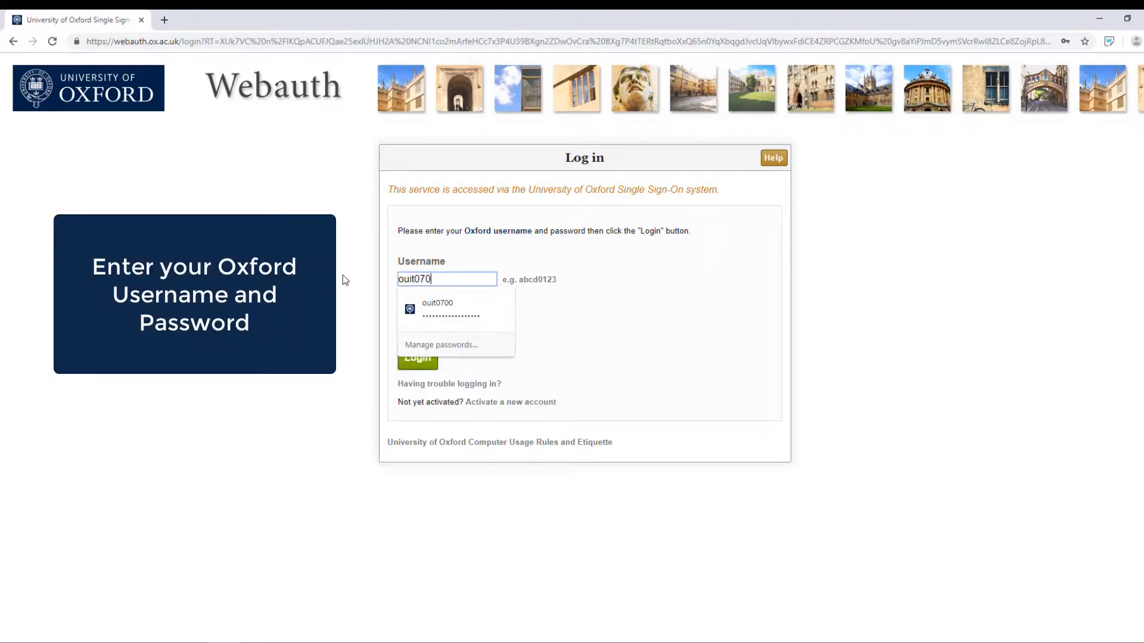
pyautogui.click(436, 308)
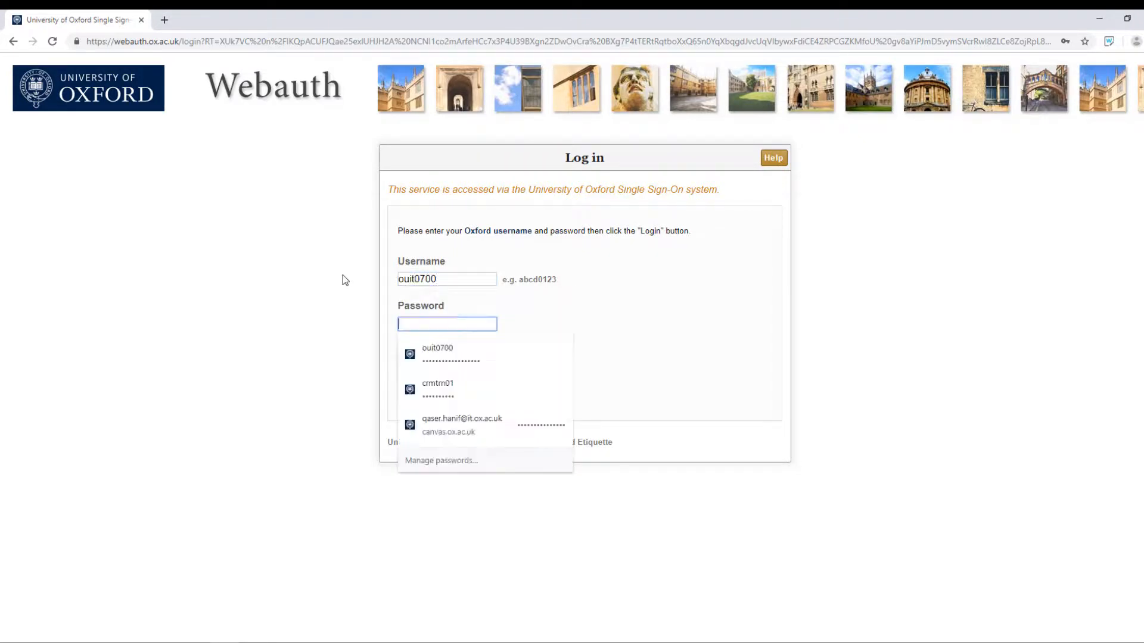
pyautogui.click(449, 354)
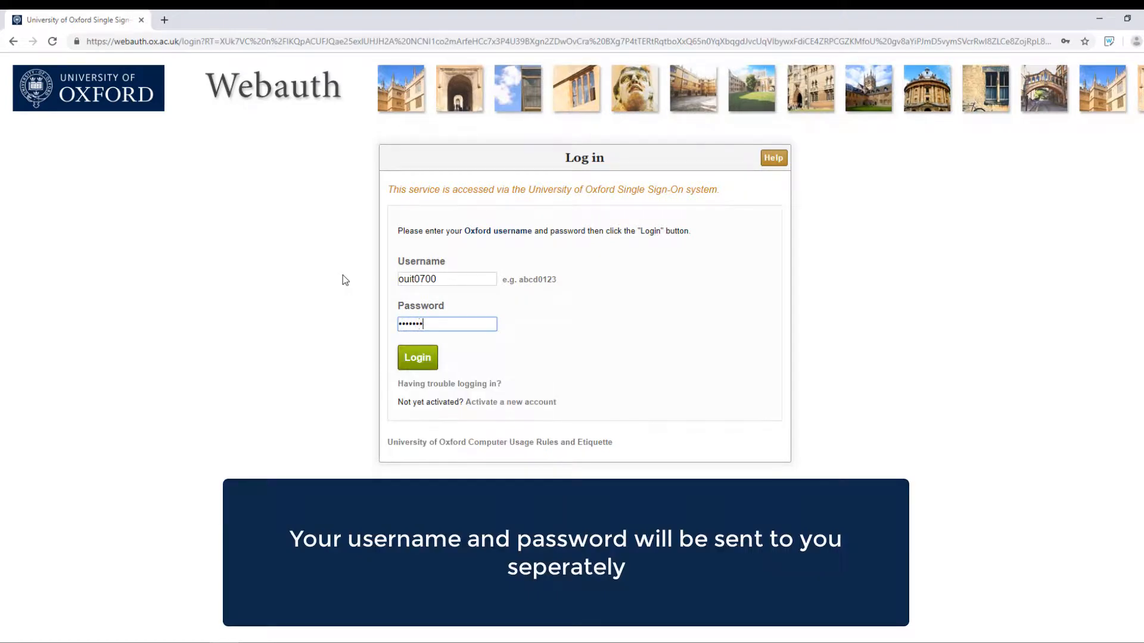
pyautogui.write('password')
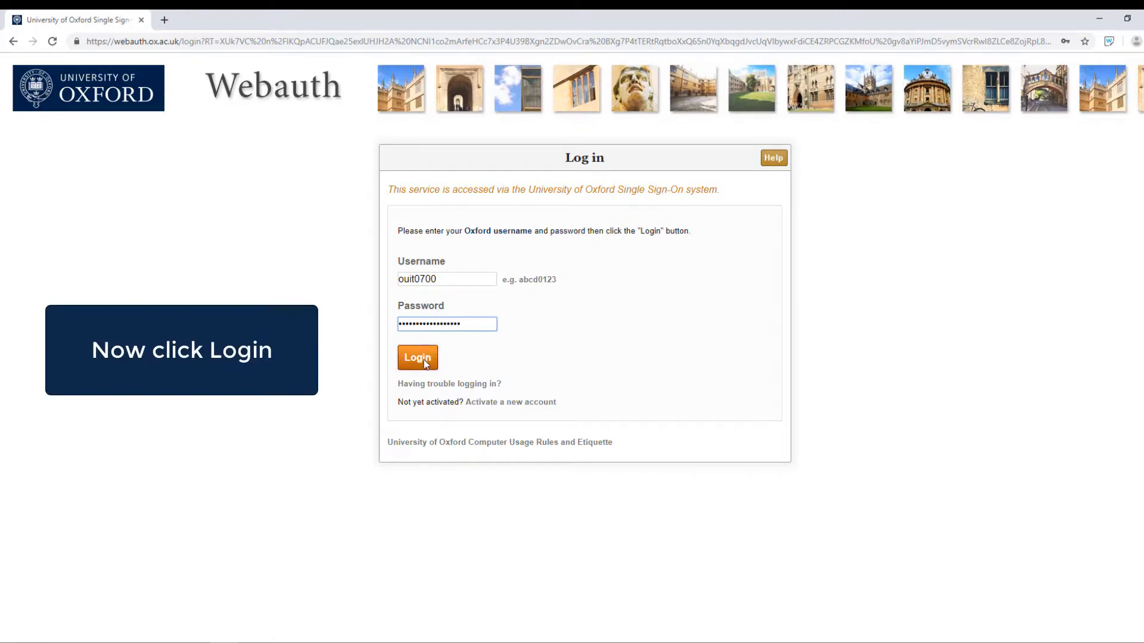
pyautogui.click(417, 358)
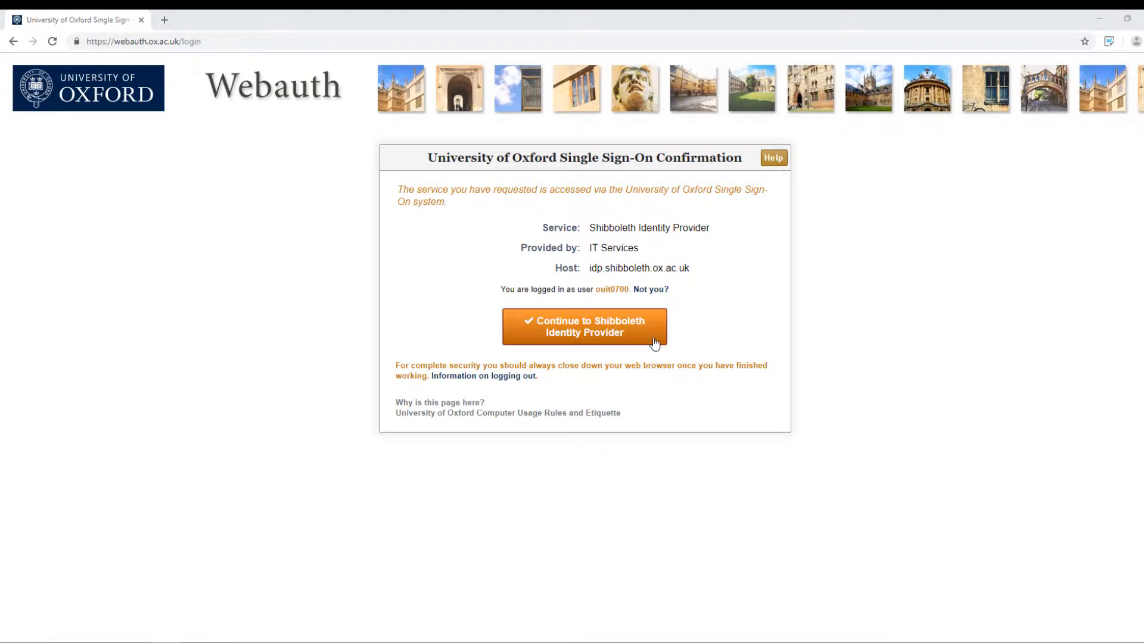
pyautogui.click(584, 327)
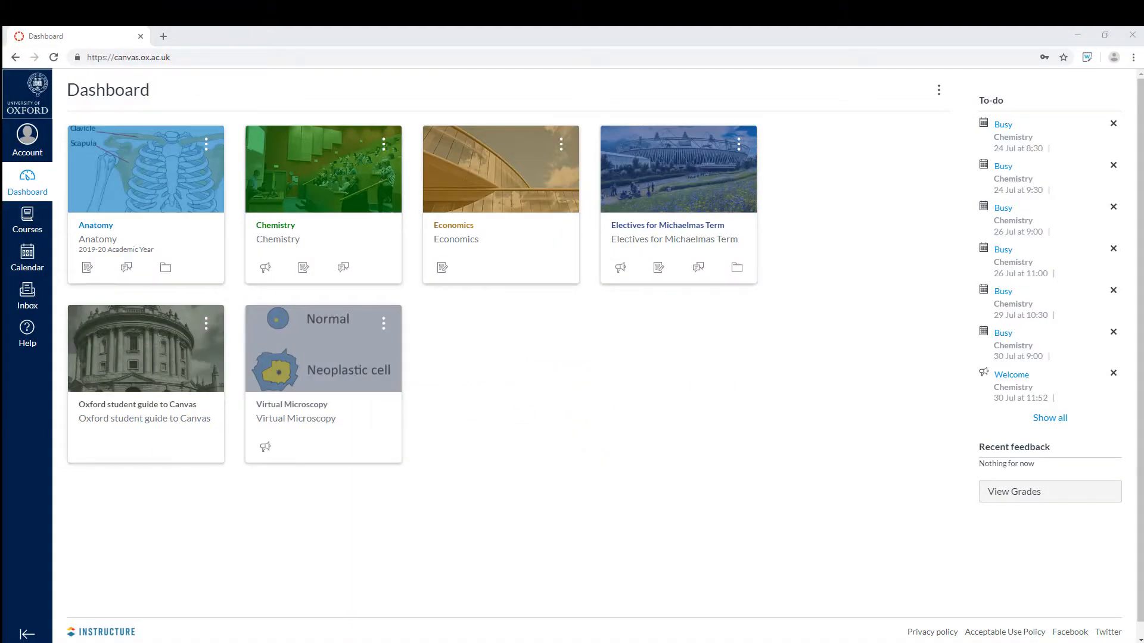